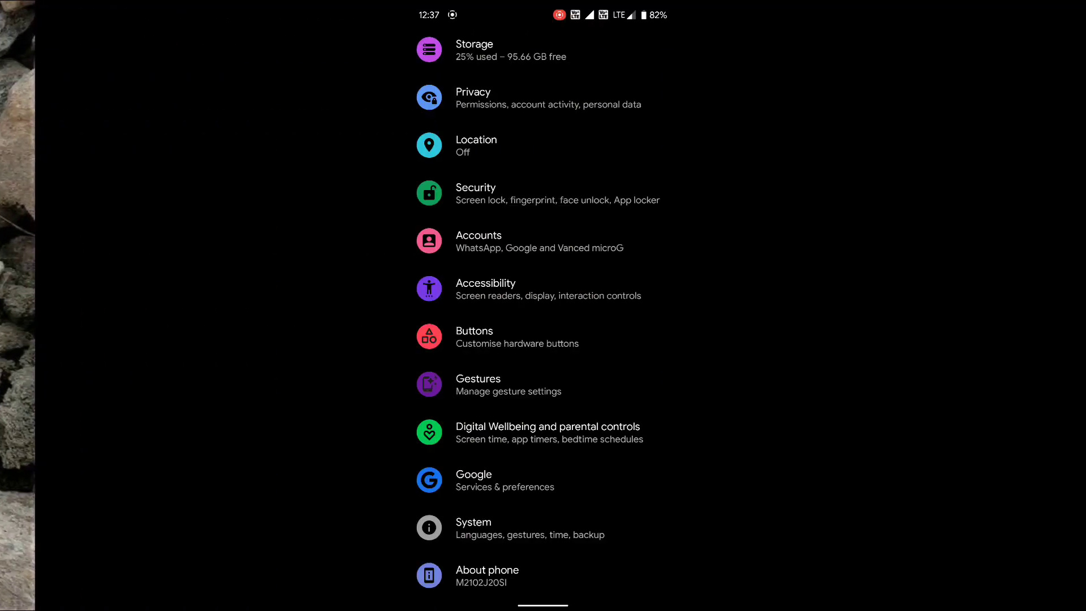
Browse About phone and its Android version details, then back out.
left_click(486, 569)
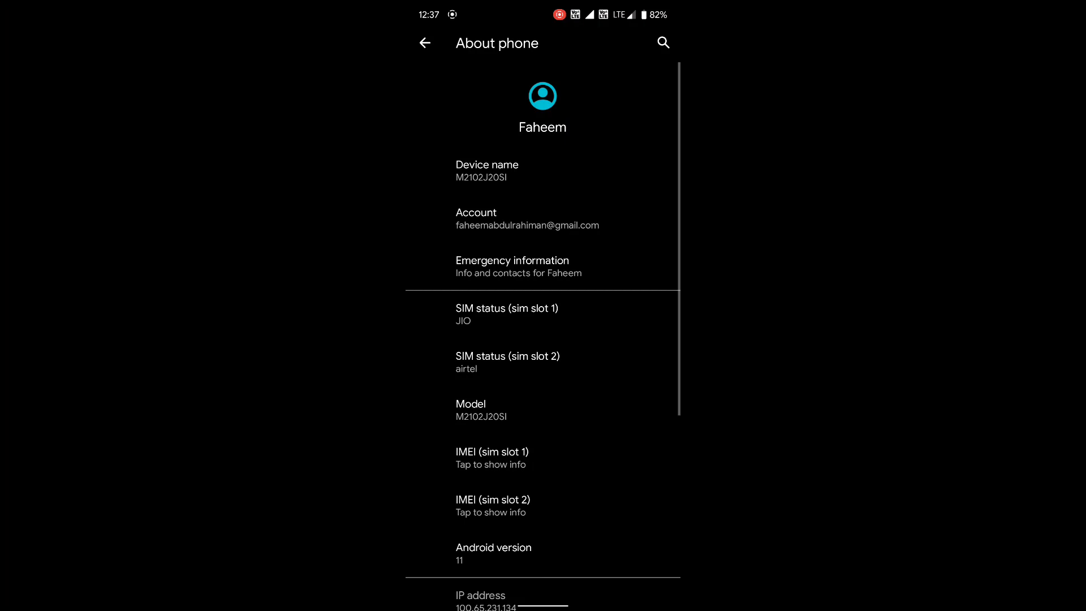
left_click(493, 554)
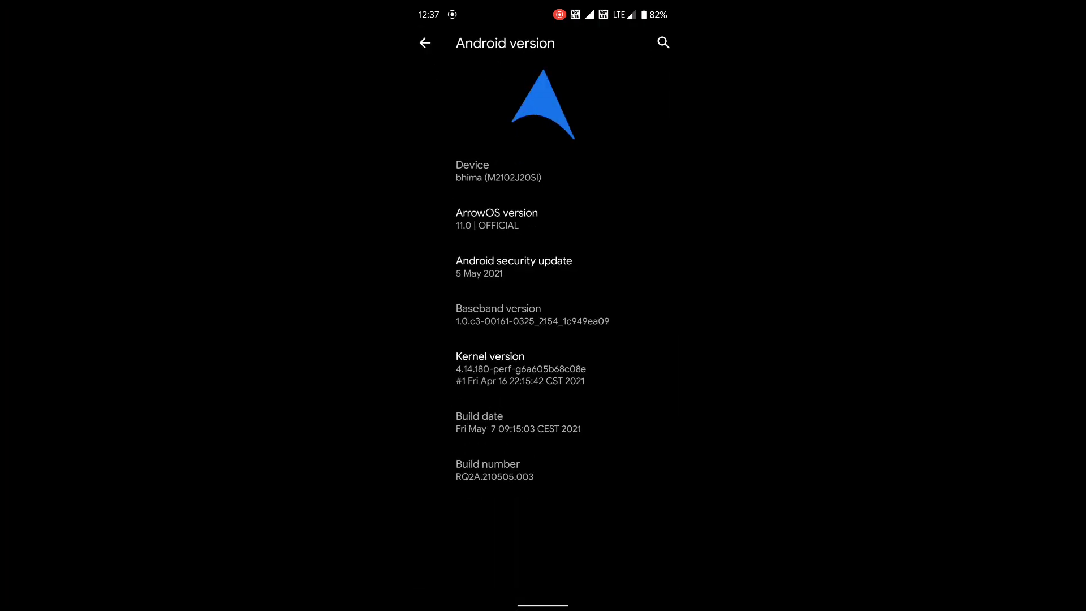
left_click(424, 43)
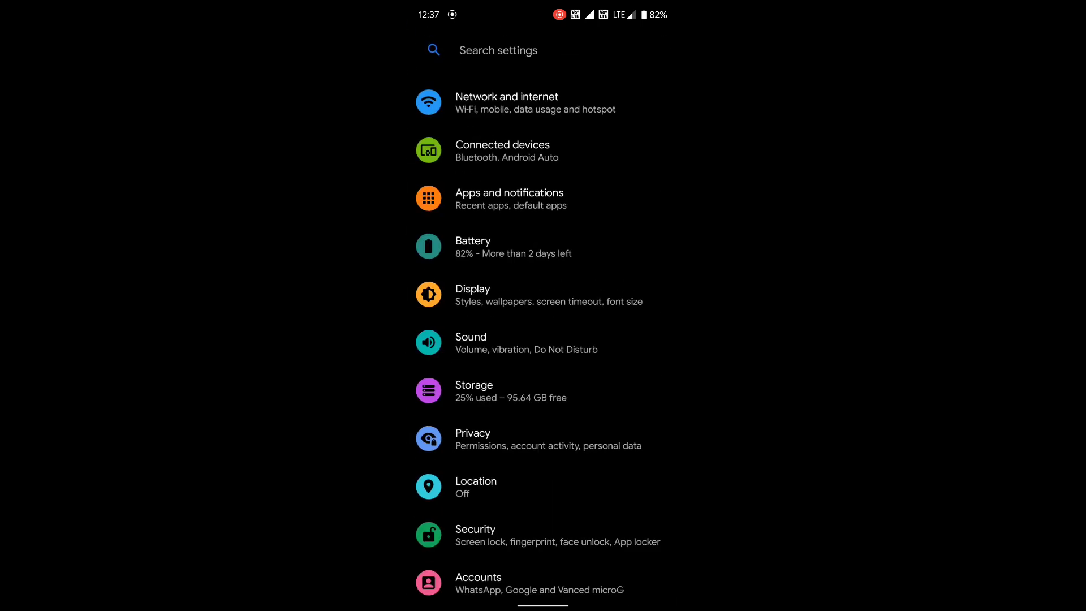
Browse Connected devices and Battery's Smart Charging page, returning to the main settings list.
left_click(502, 151)
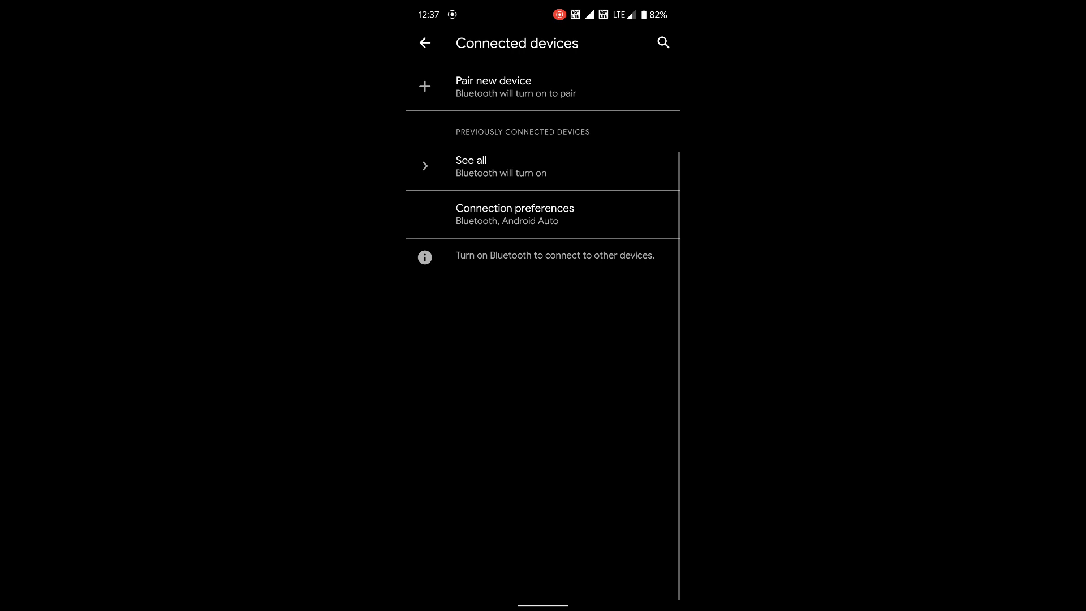
left_click(424, 43)
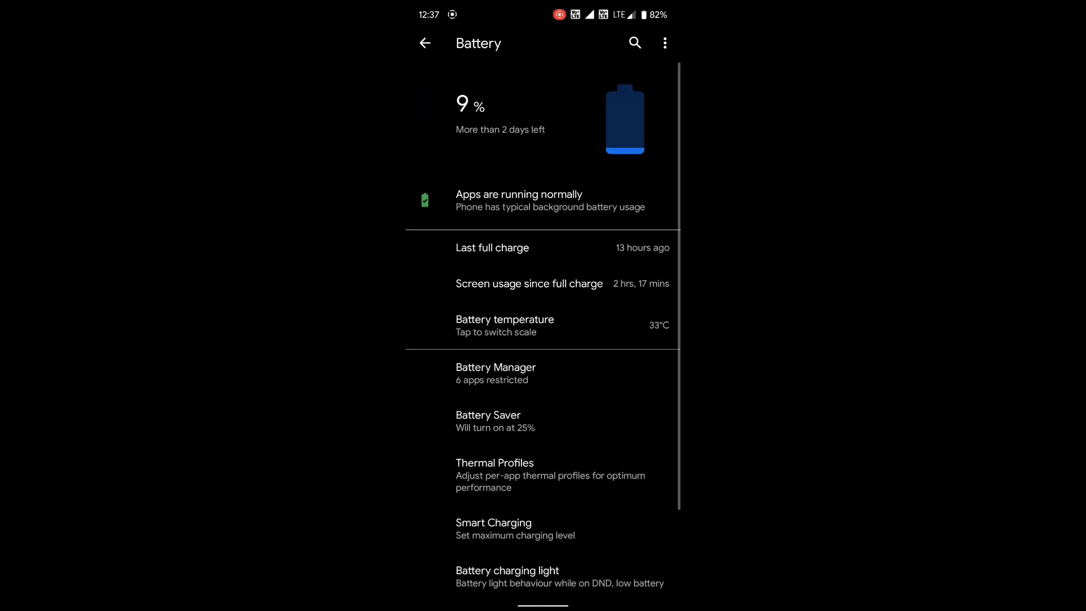
left_click(495, 474)
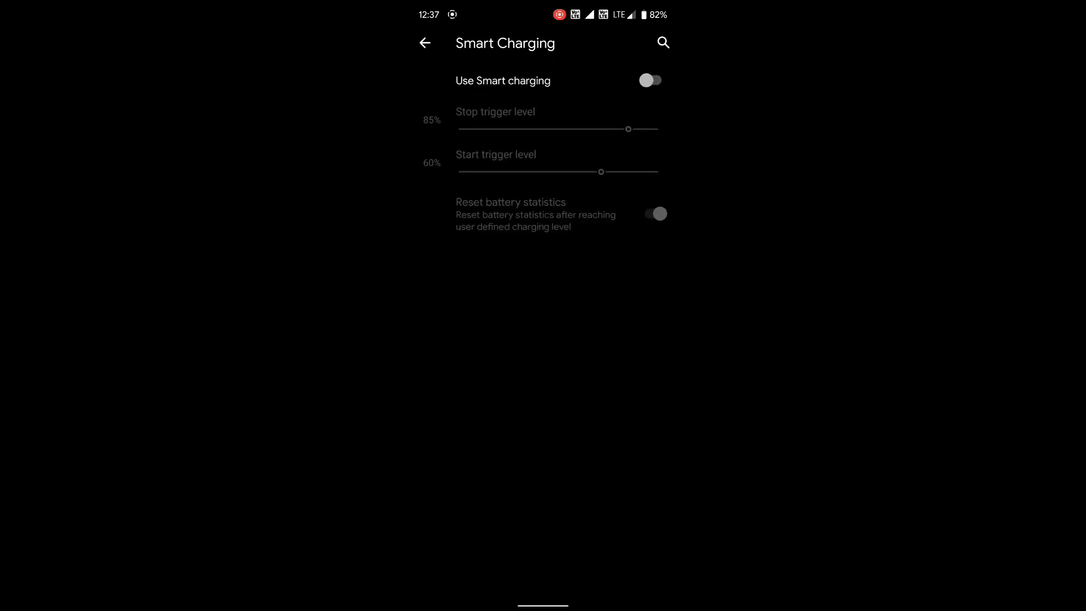
left_click(424, 43)
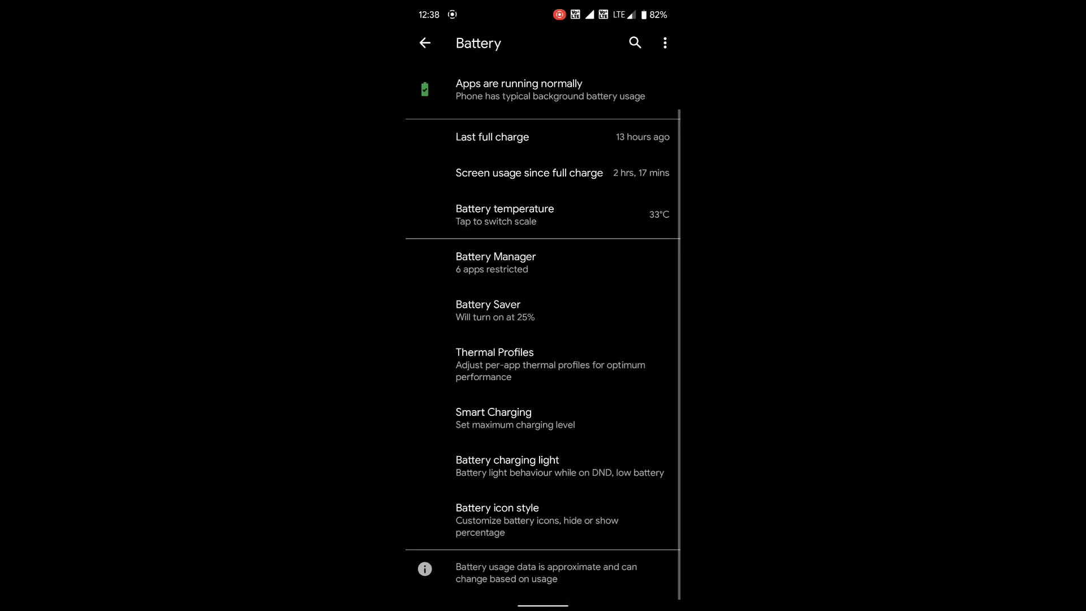
left_click(424, 43)
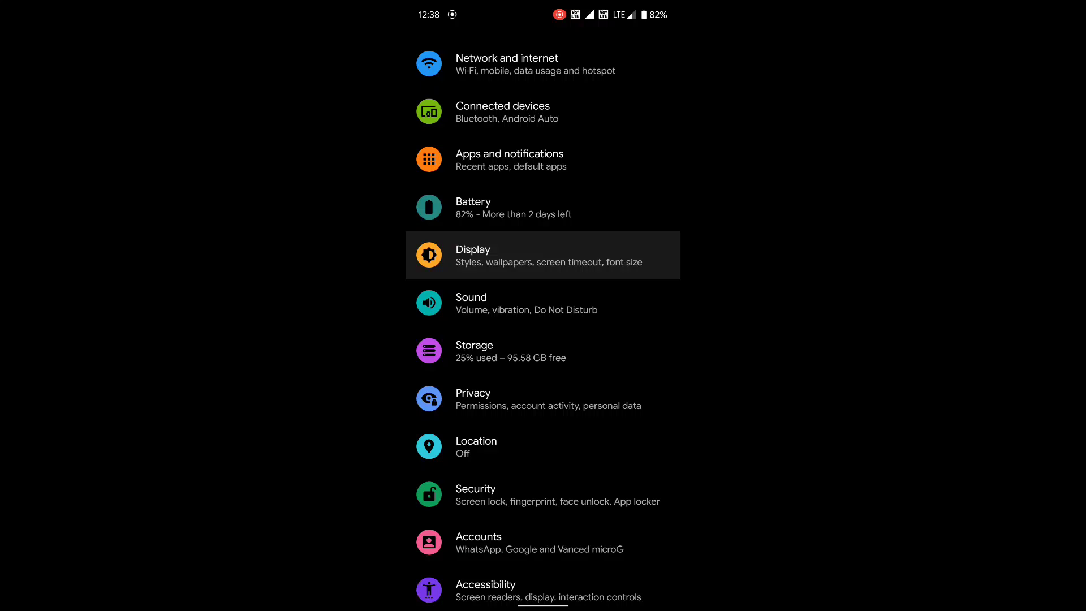
Browse the Display settings including the Lock screen page, then return to the main list.
left_click(542, 254)
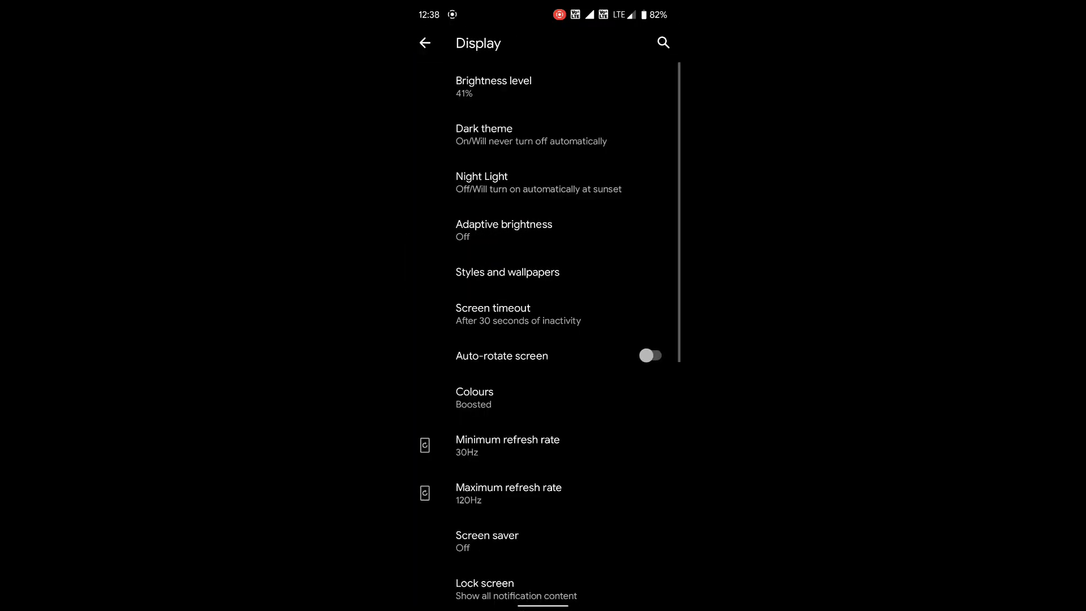
left_click(507, 271)
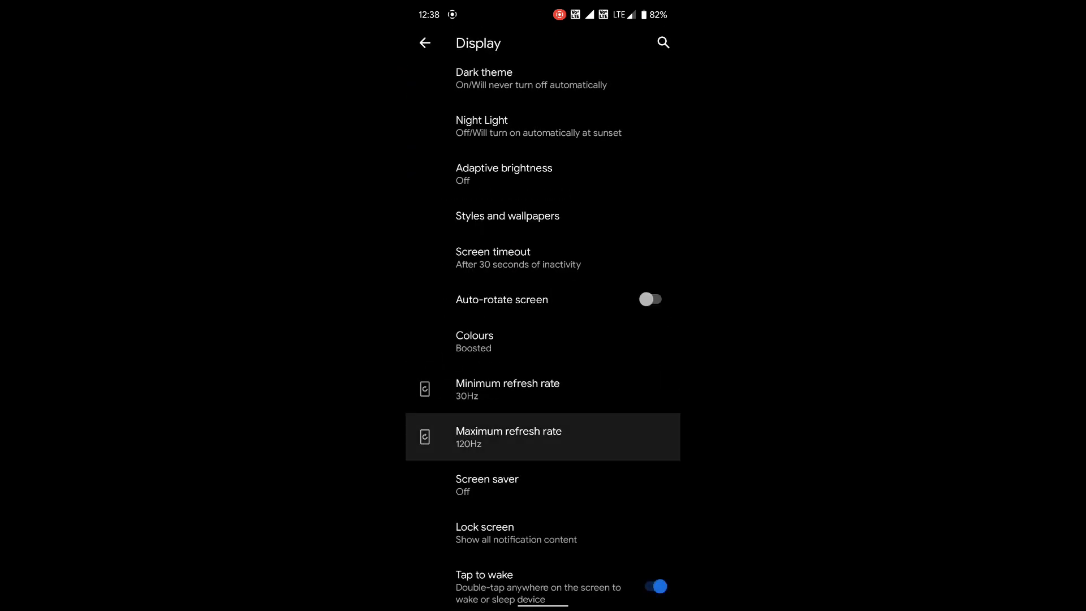
scroll("down", 3)
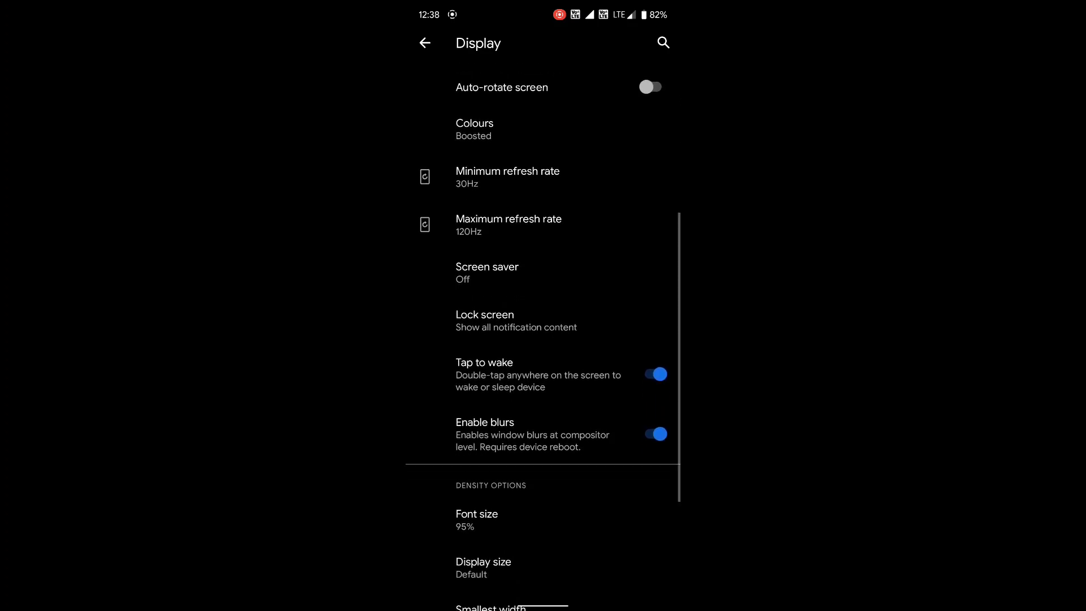
left_click(516, 320)
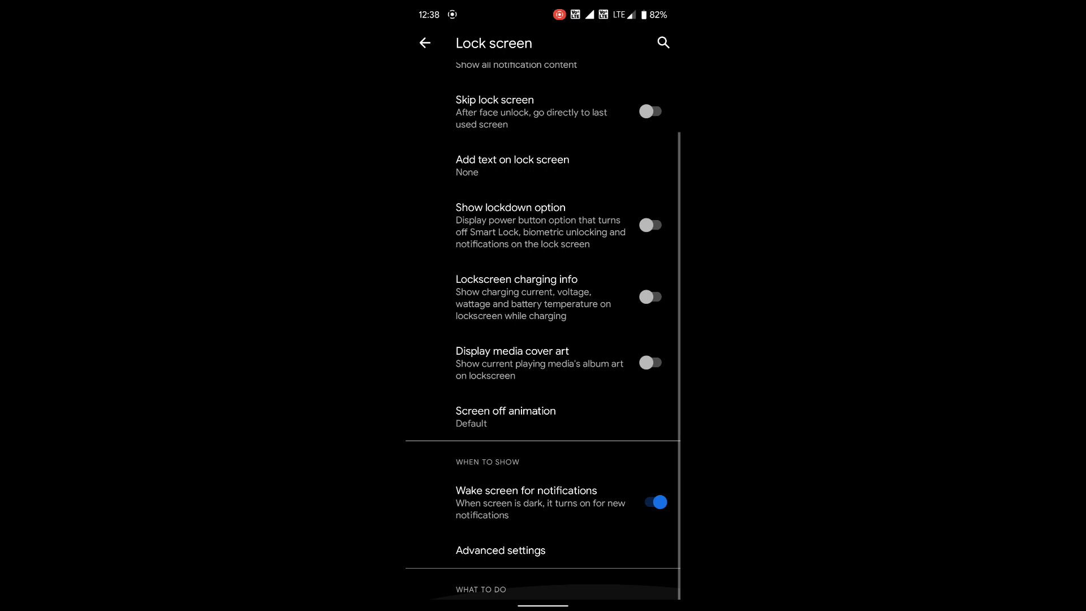
left_click(424, 43)
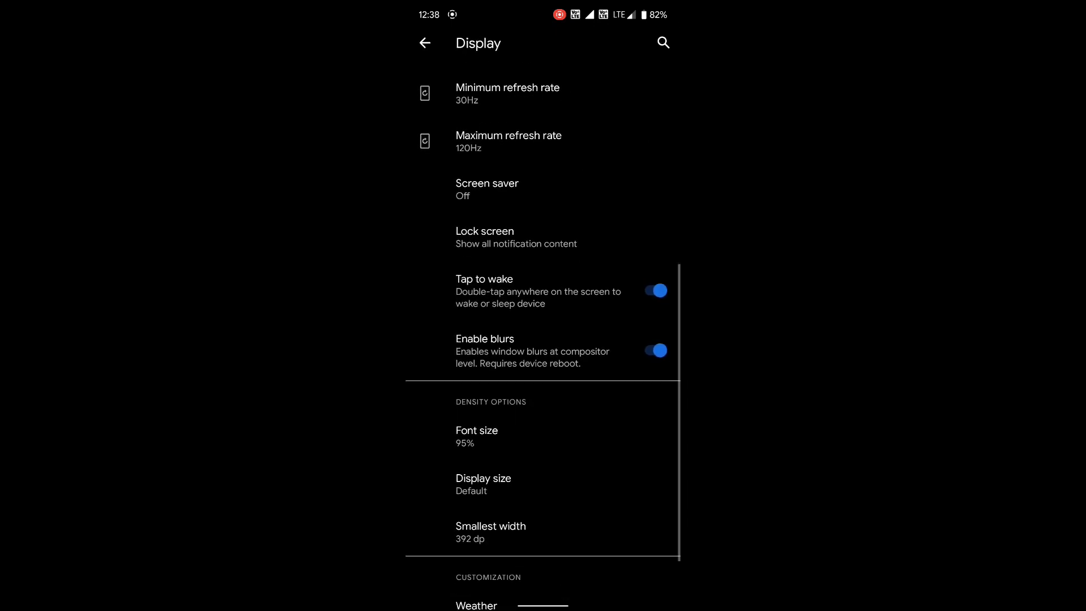
scroll("down", 3)
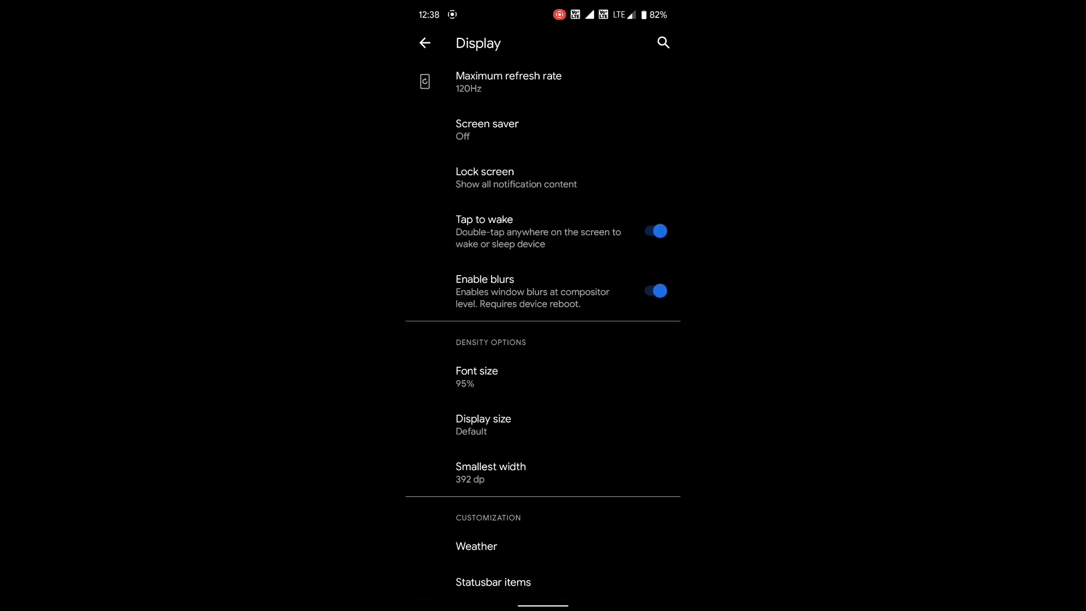
left_click(492, 582)
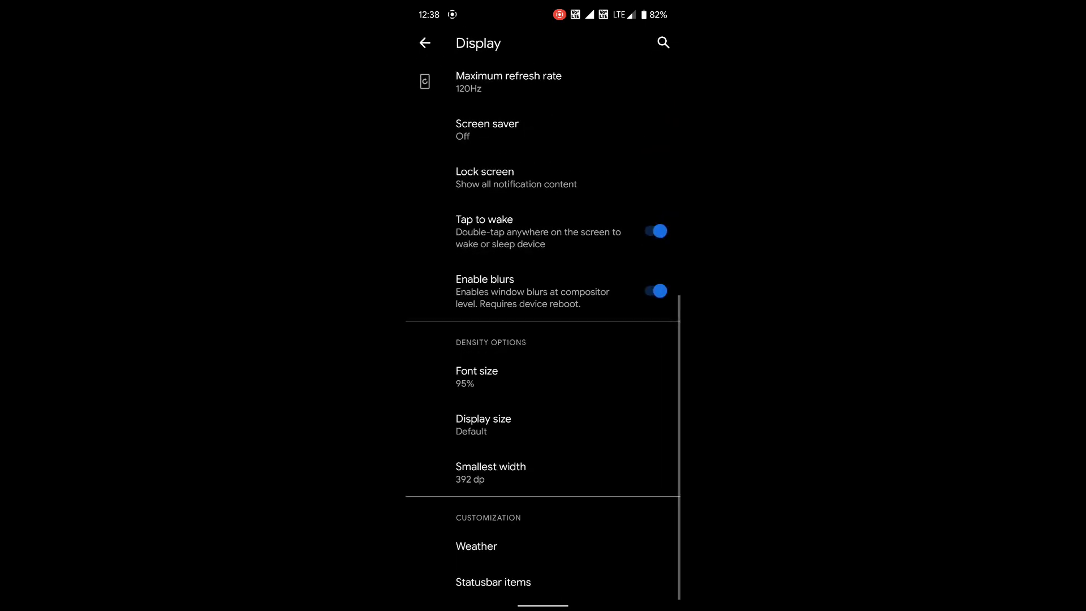
left_click(424, 43)
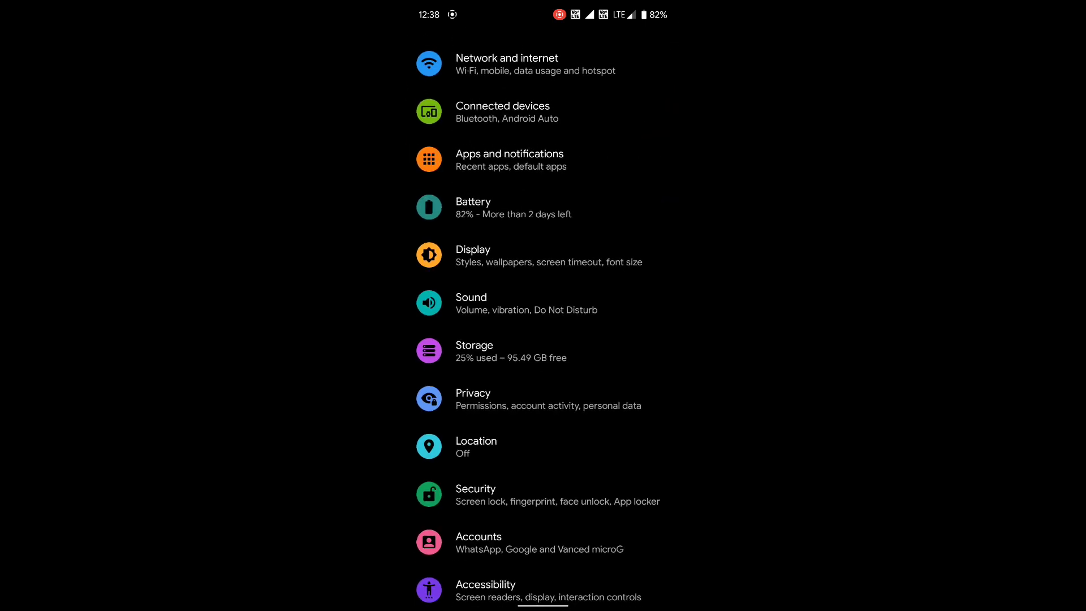
Browse Sound: pick the Sounds app for ringtones with media access, view Dirac sound enhancer, and back out.
left_click(470, 303)
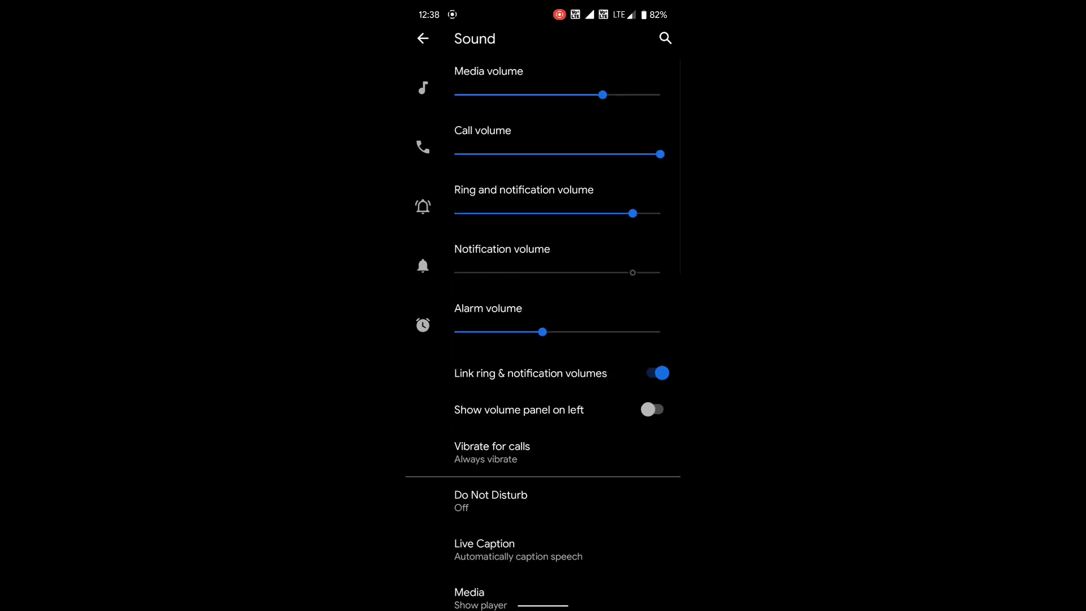
left_click(490, 500)
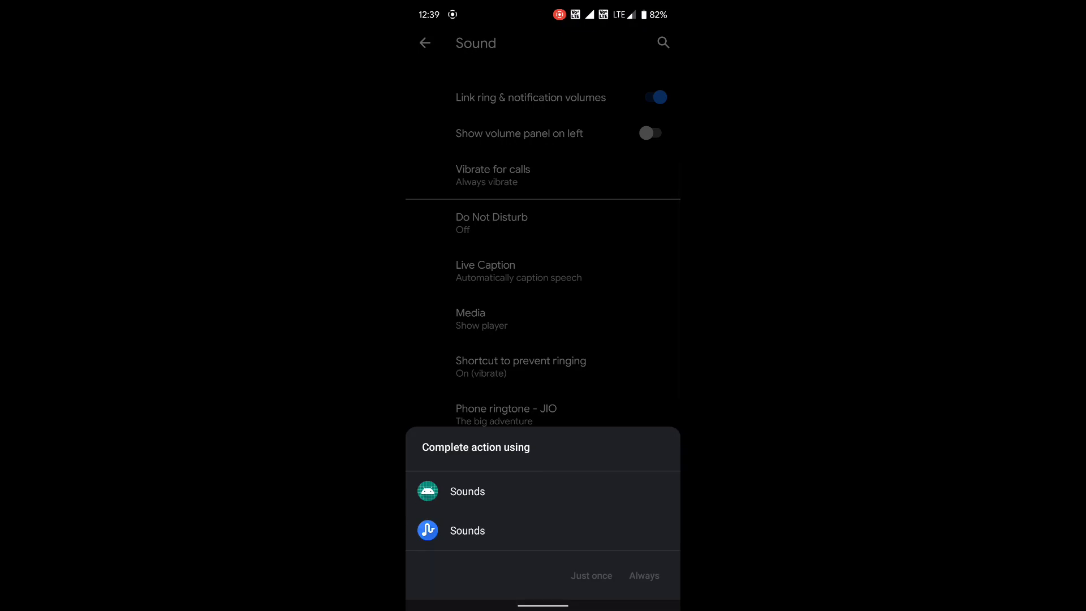
left_click(467, 531)
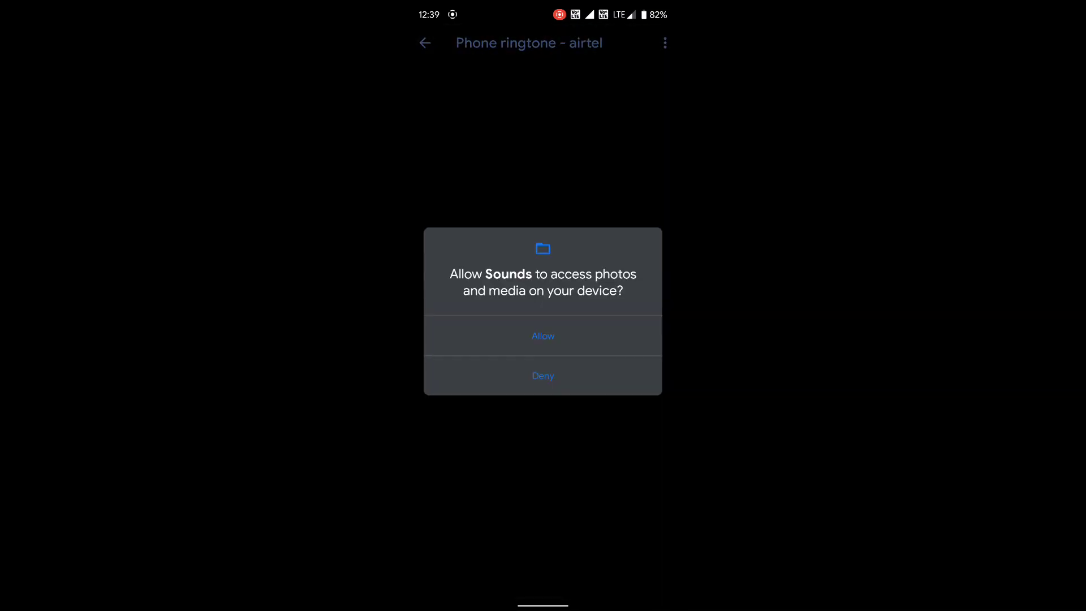
left_click(543, 336)
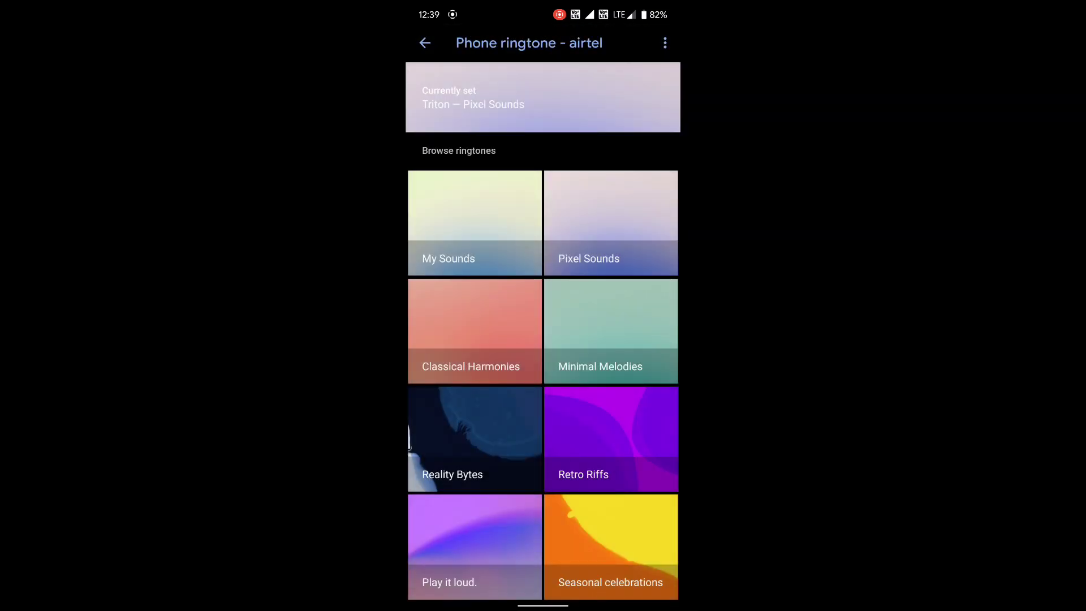
left_click(424, 42)
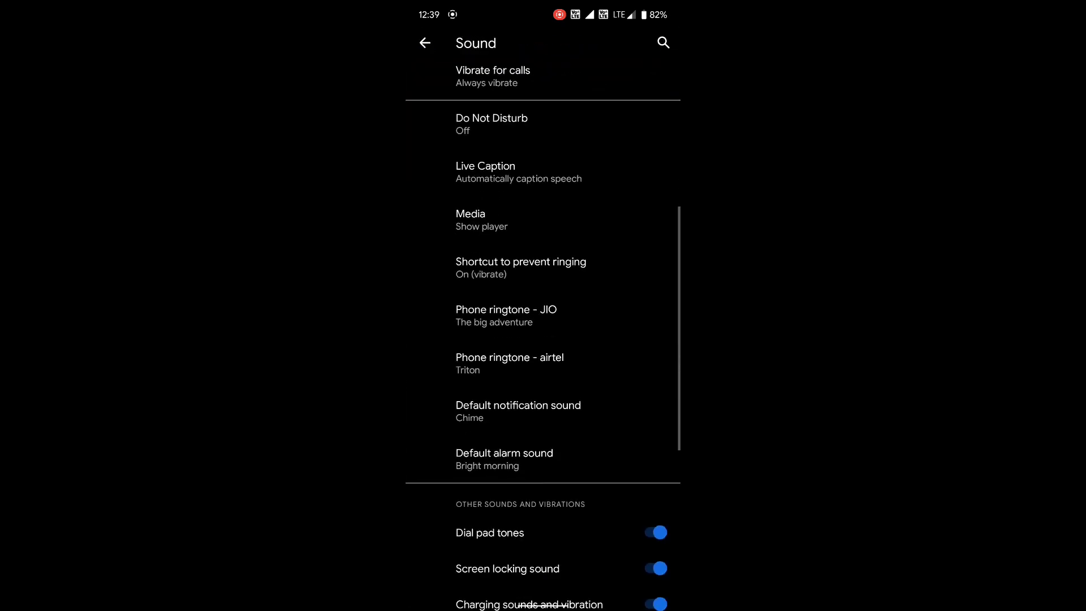
scroll("down", 3)
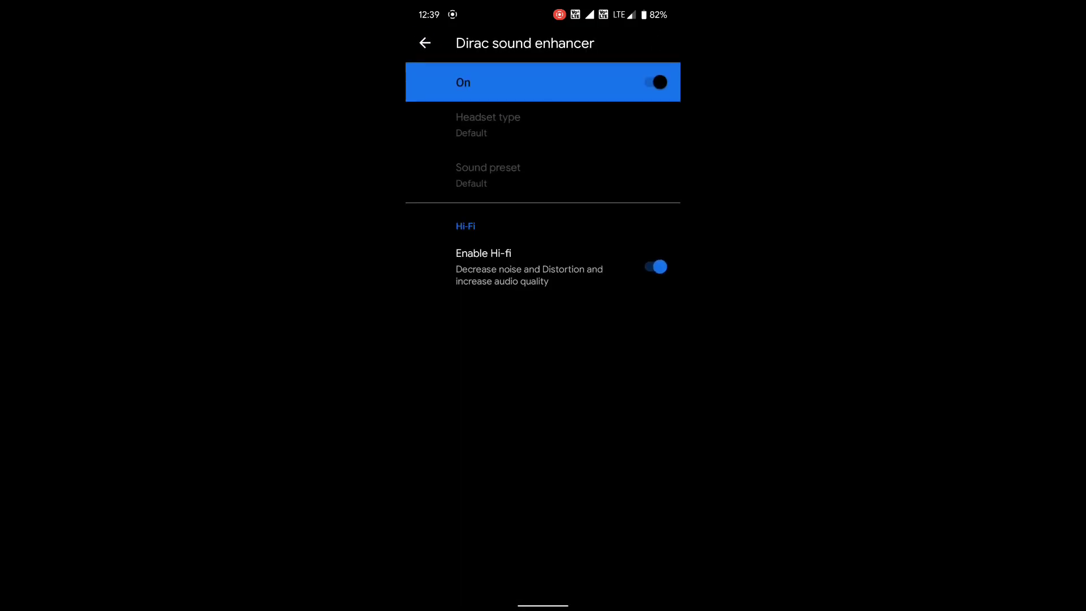
left_click(424, 42)
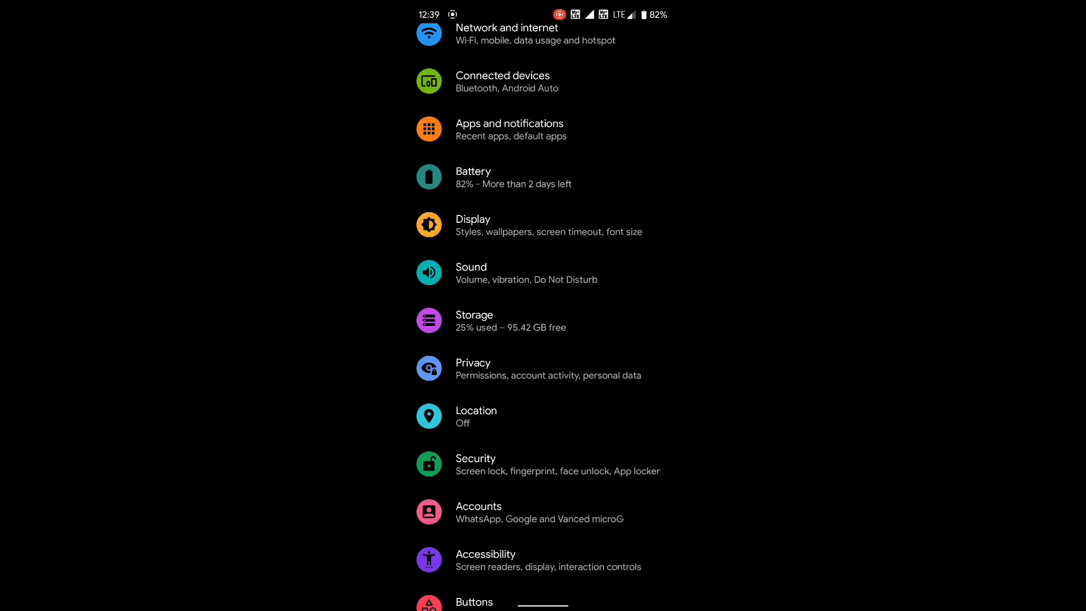
left_click(474, 320)
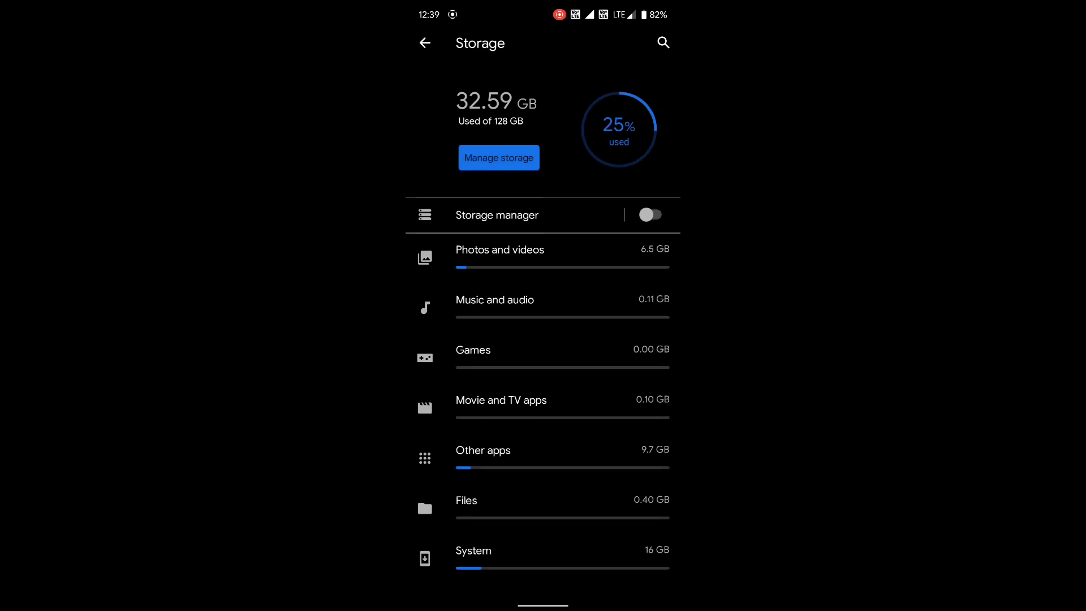
left_click(425, 43)
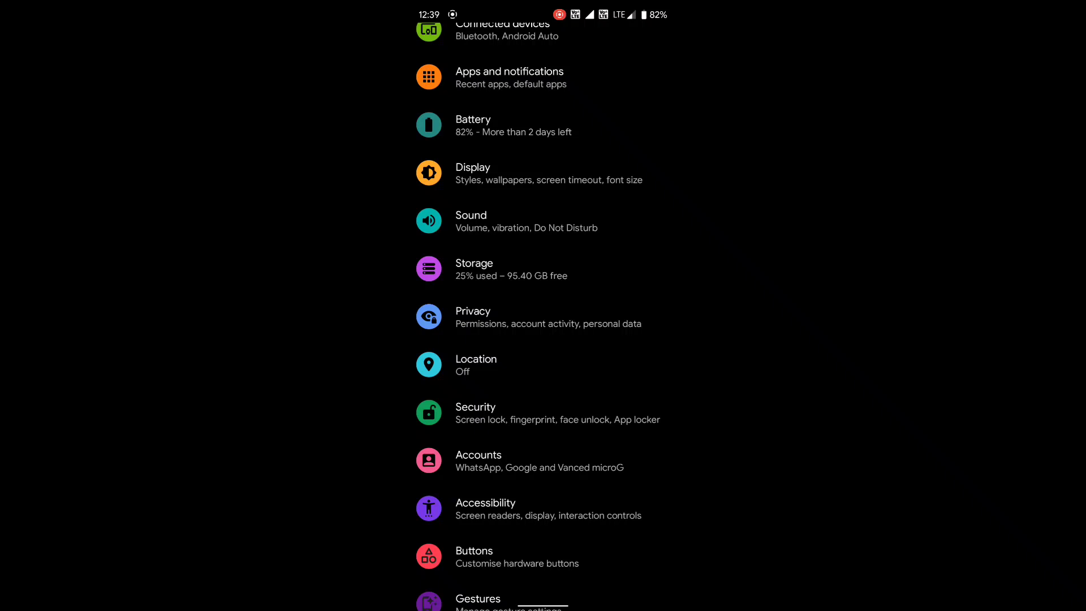
left_click(475, 412)
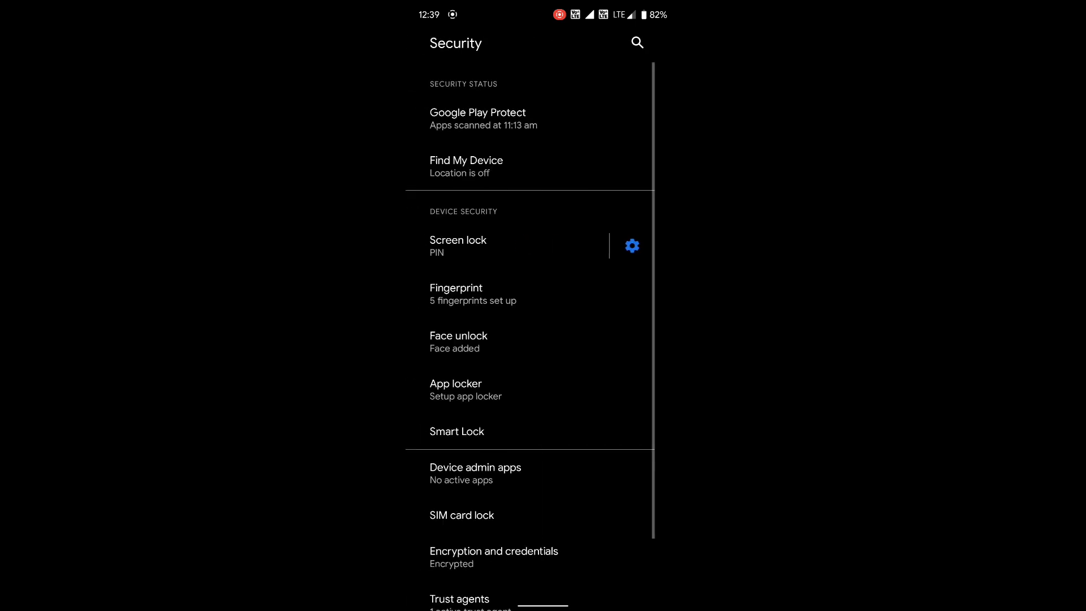
left_click(631, 246)
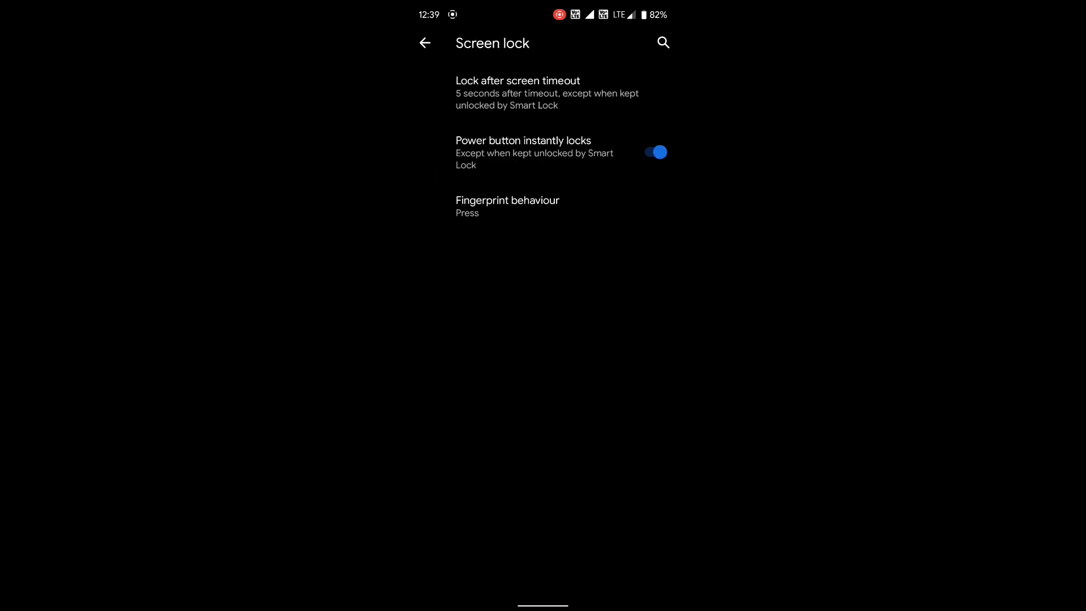
left_click(424, 43)
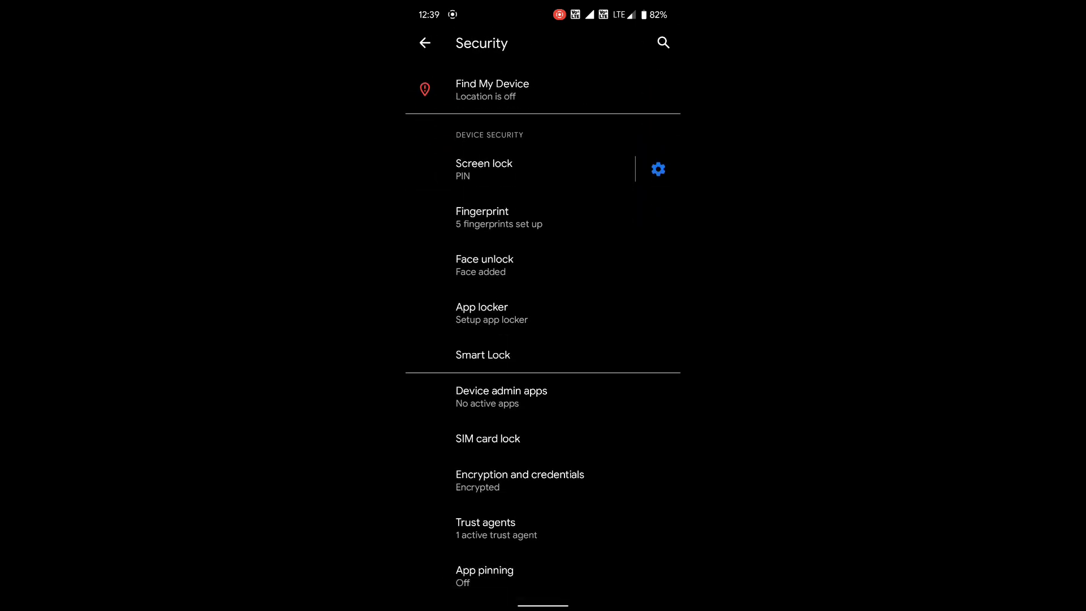
left_click(424, 43)
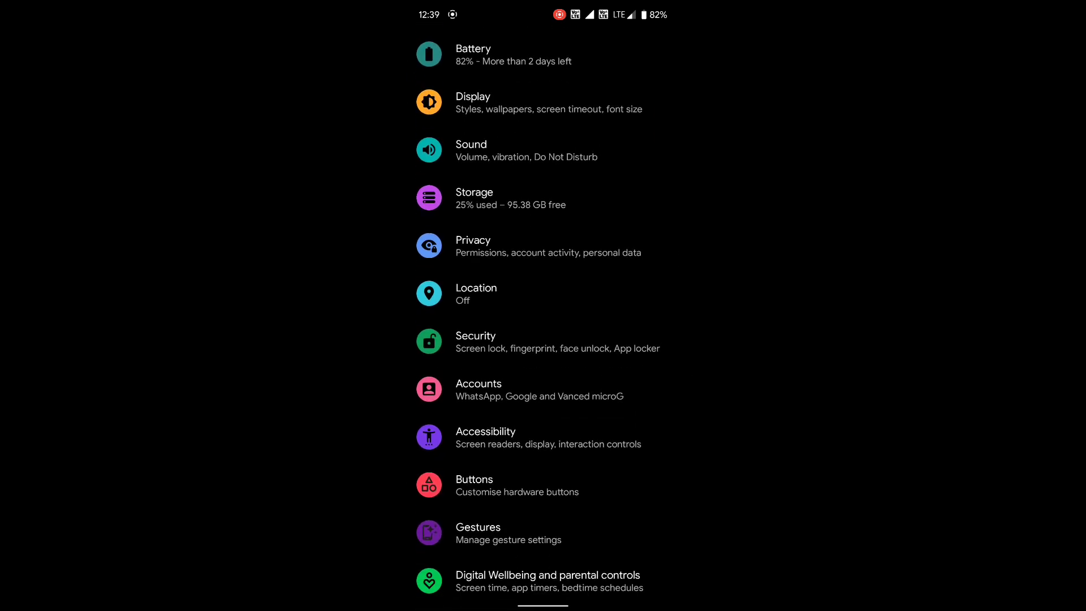
scroll("down", 3)
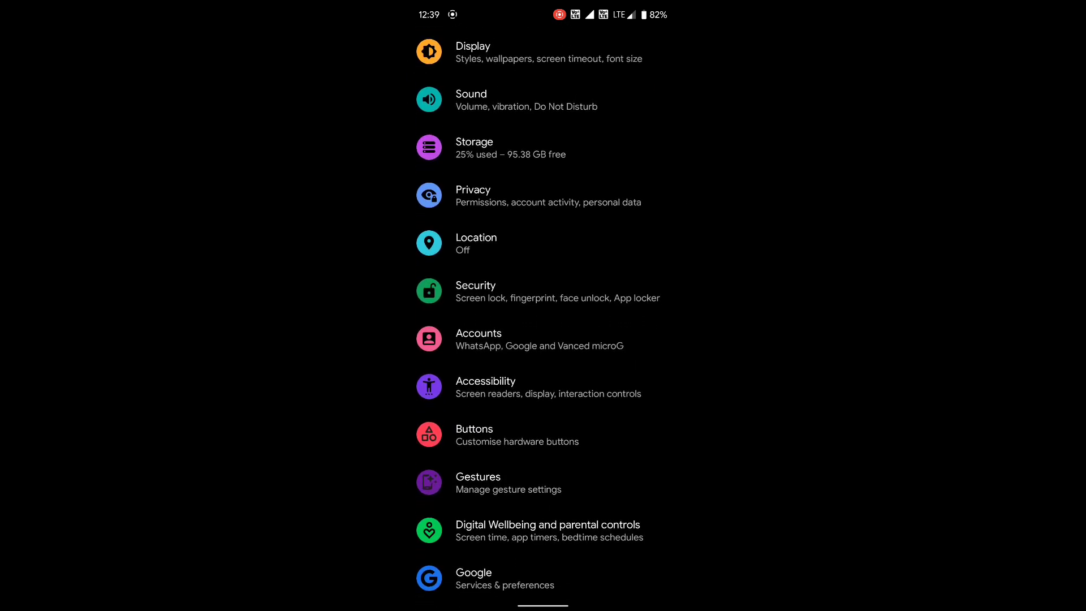
left_click(485, 387)
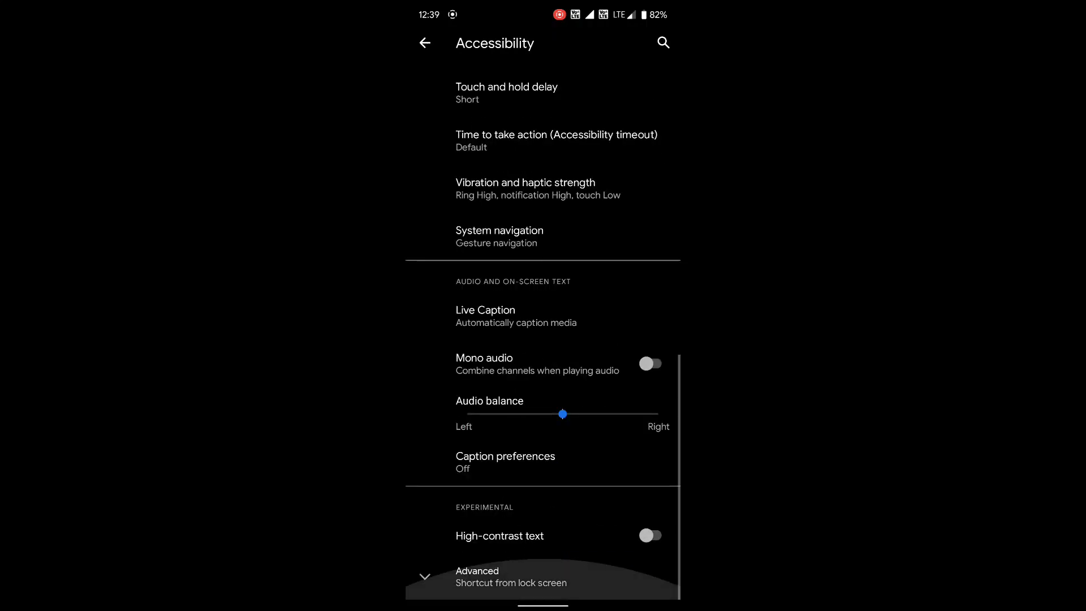
left_click(424, 43)
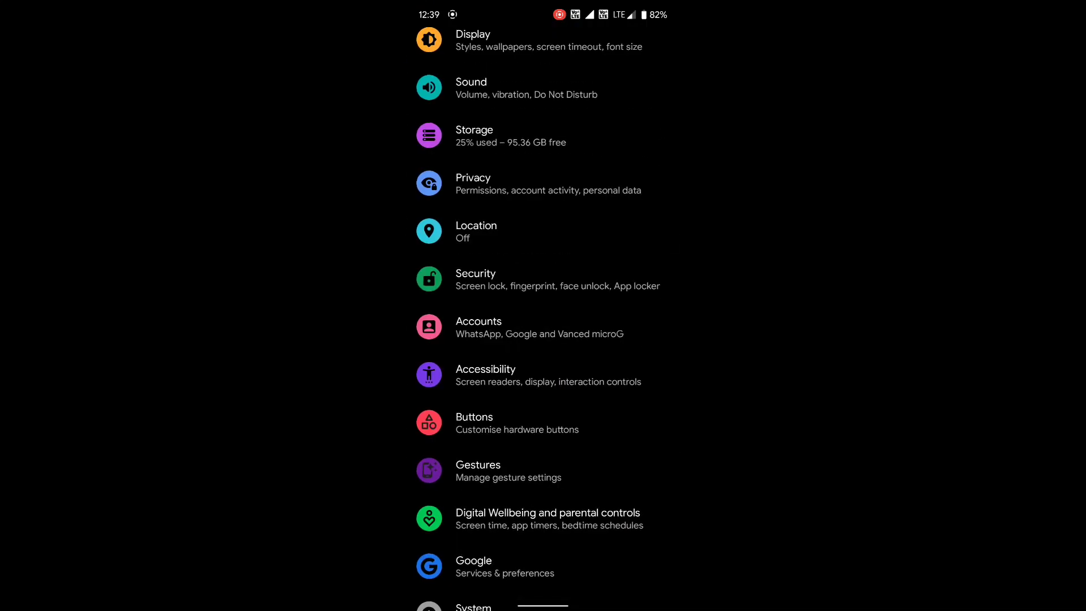
left_click(477, 471)
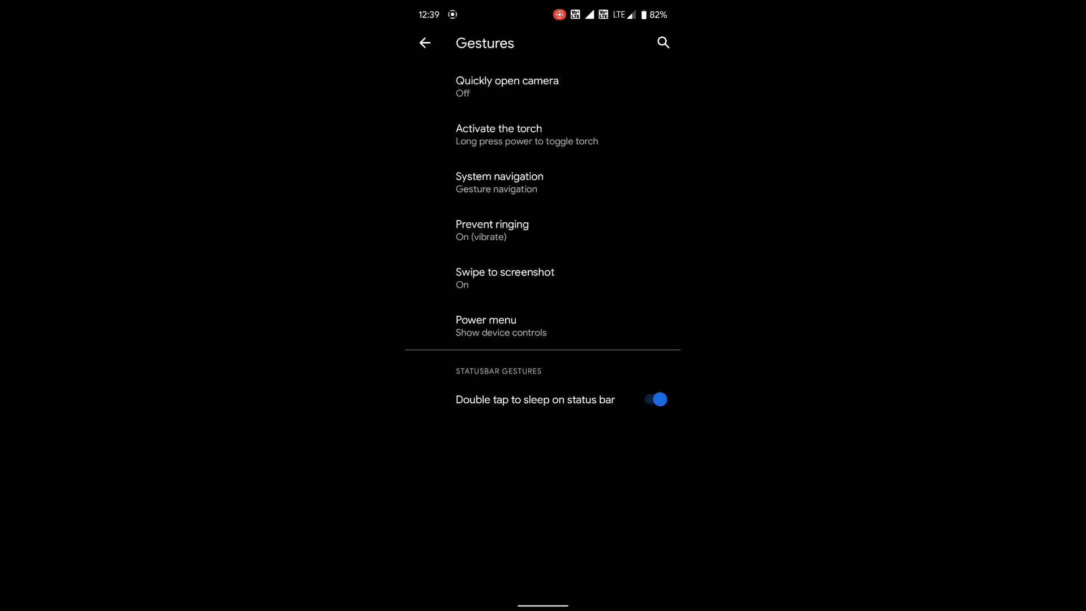
left_click(424, 42)
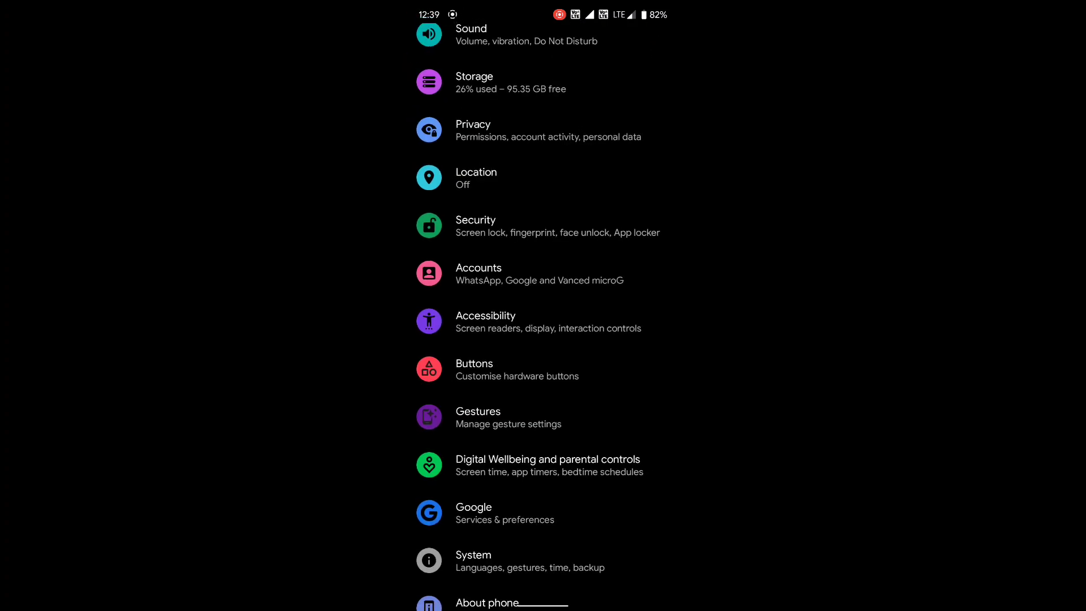
left_click(474, 369)
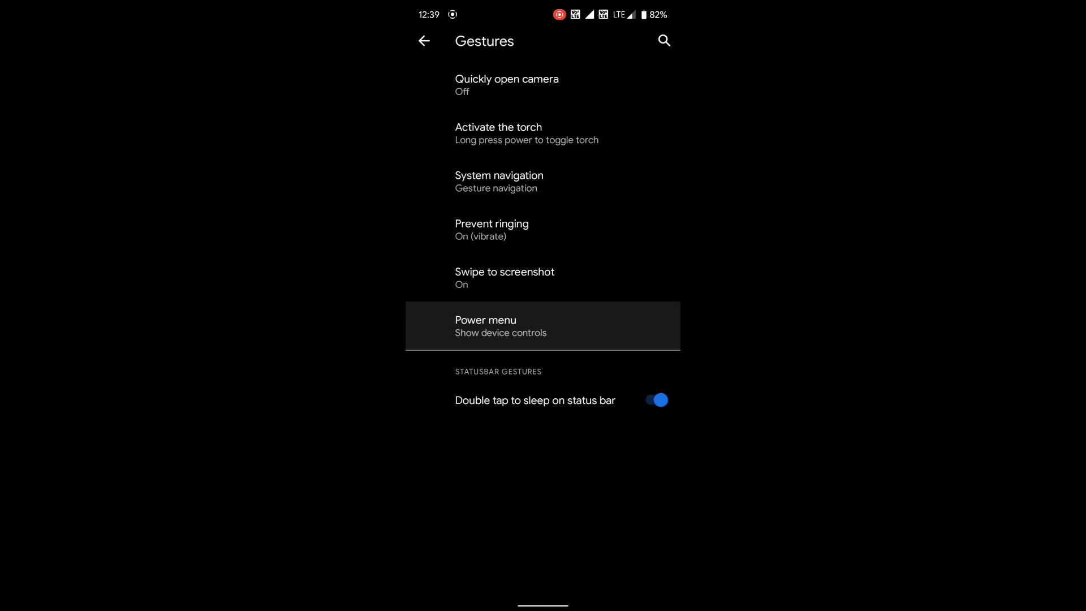
left_click(423, 40)
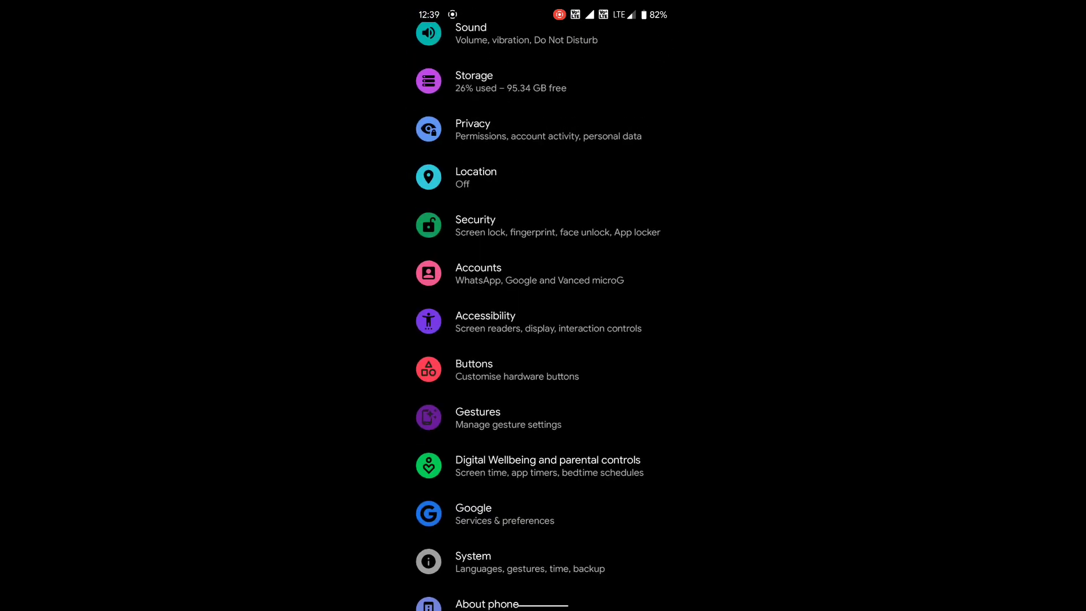
scroll("down", 3)
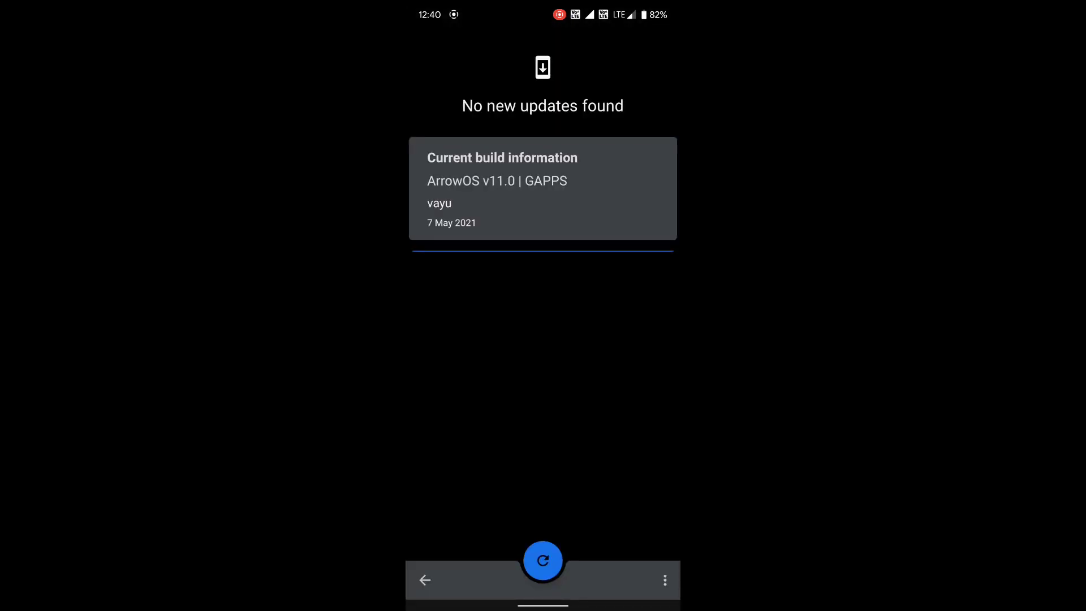
Leave the Updater, reopen Android version under About phone and trigger the Android 11 easter egg.
left_click(424, 579)
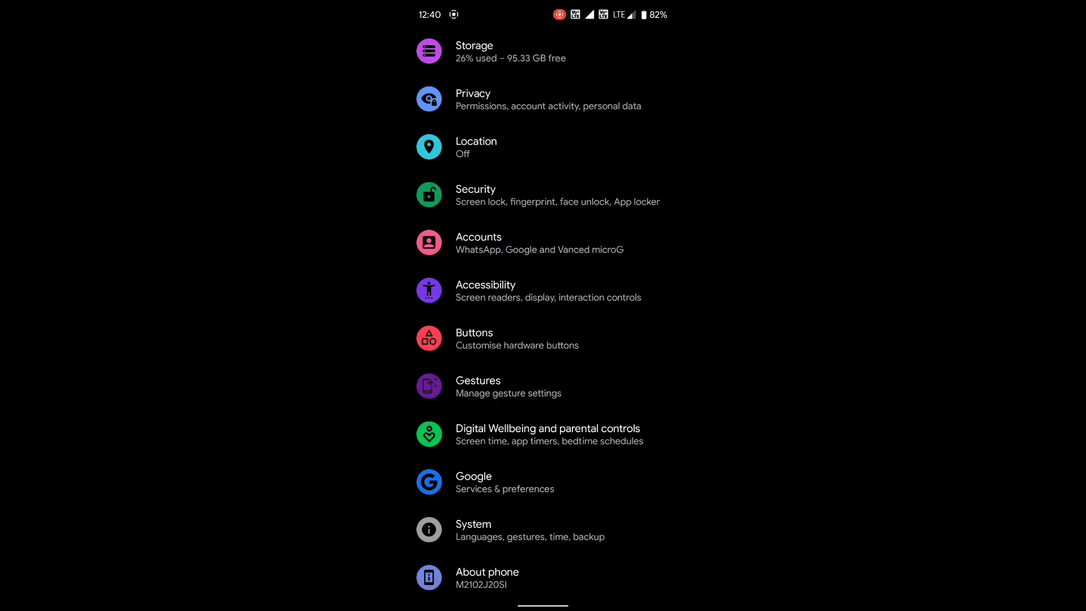
left_click(486, 578)
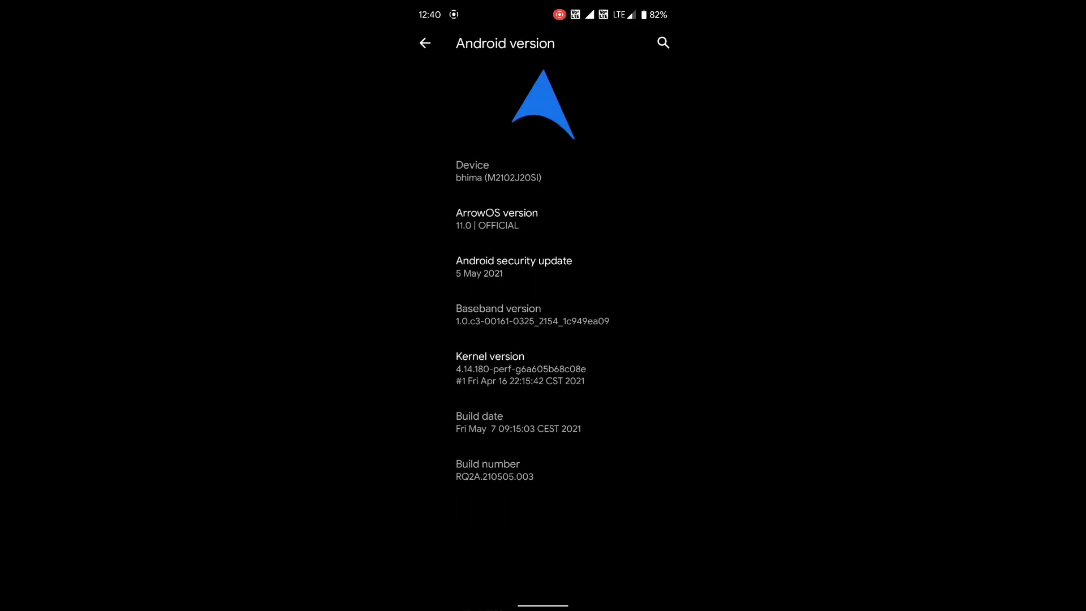
left_click(542, 105)
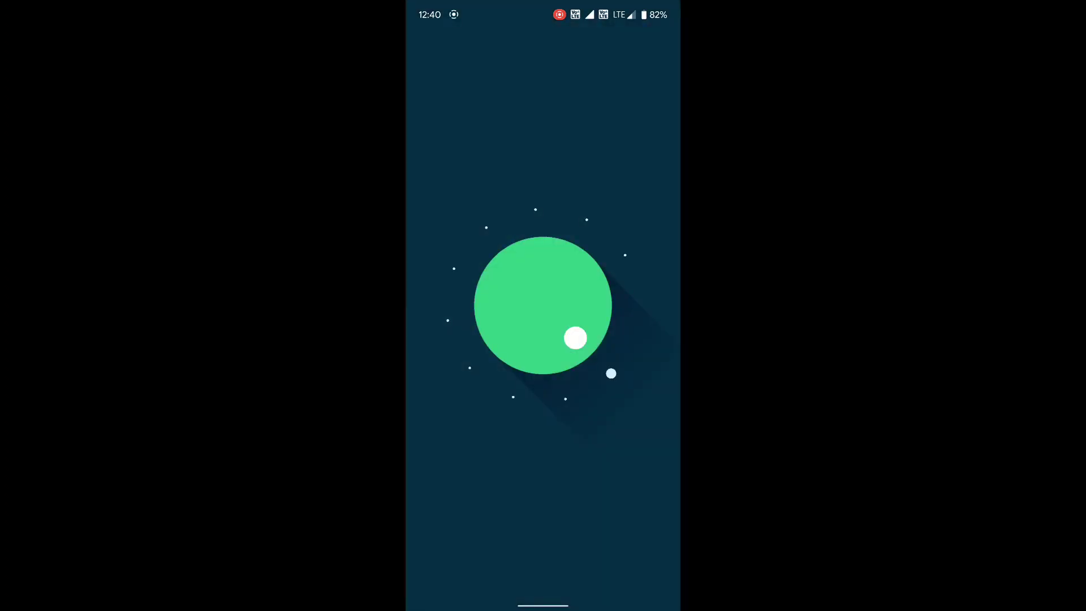